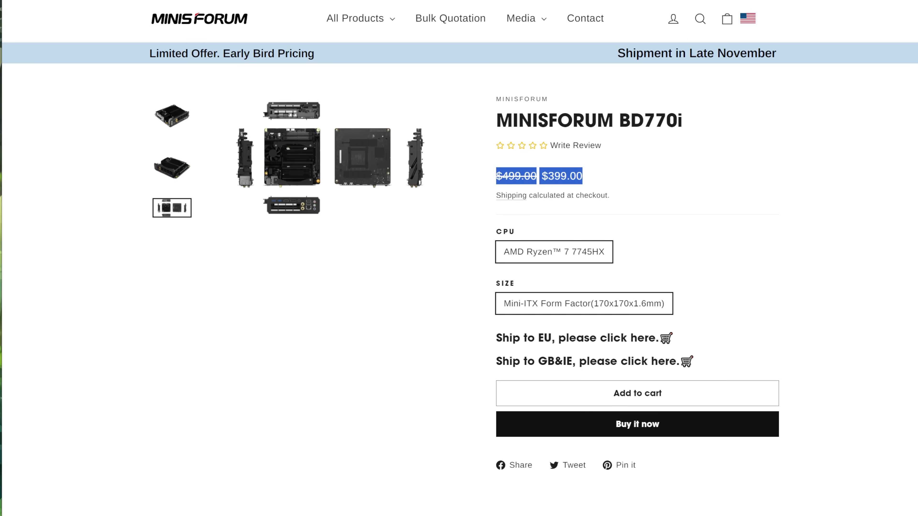
View the BD770i board's enlarged multi-angle gallery image on the Minisforum store page
left_click(291, 156)
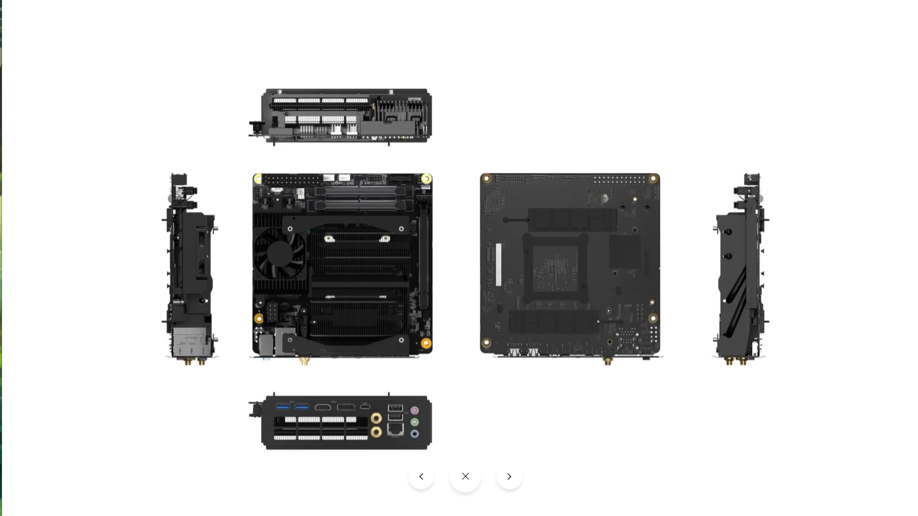
left_click(465, 476)
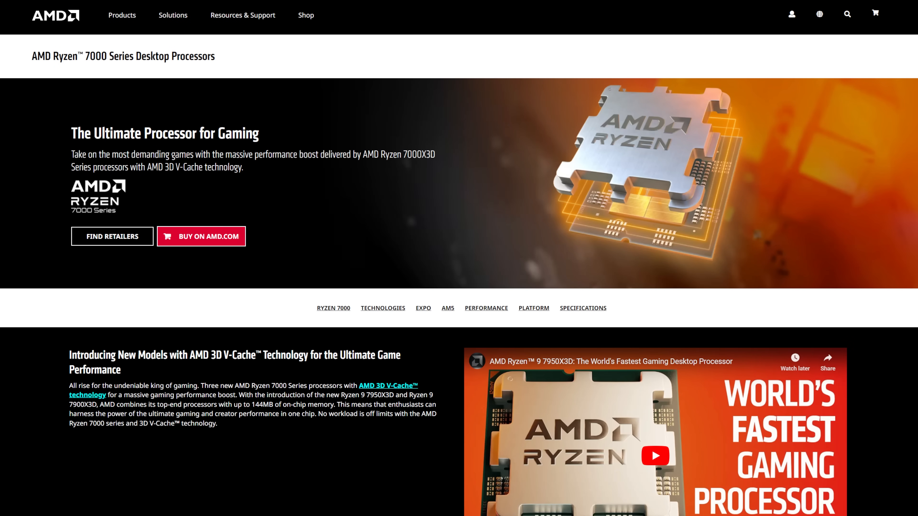
Scroll through the Ryzen 7 7745HX page's General Specifications, Connectivity and Graphics Capabilities
scroll("down", 3)
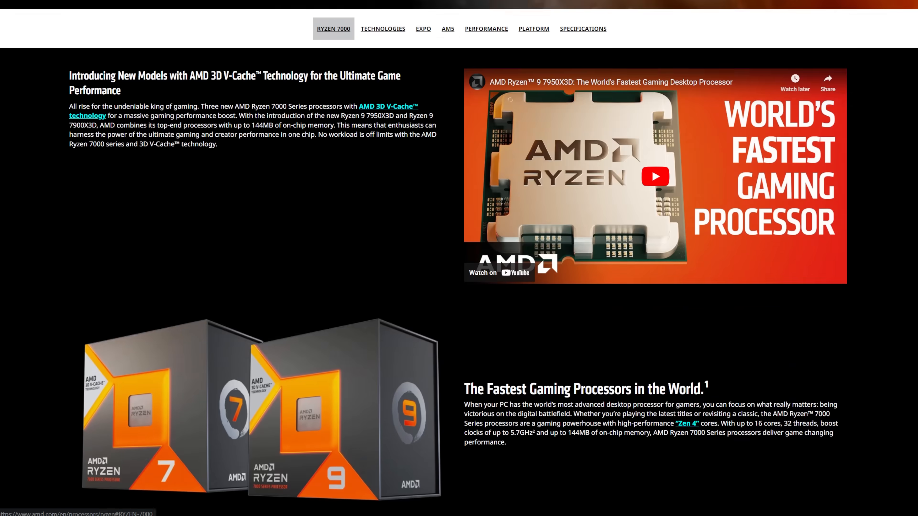
scroll("down", 3)
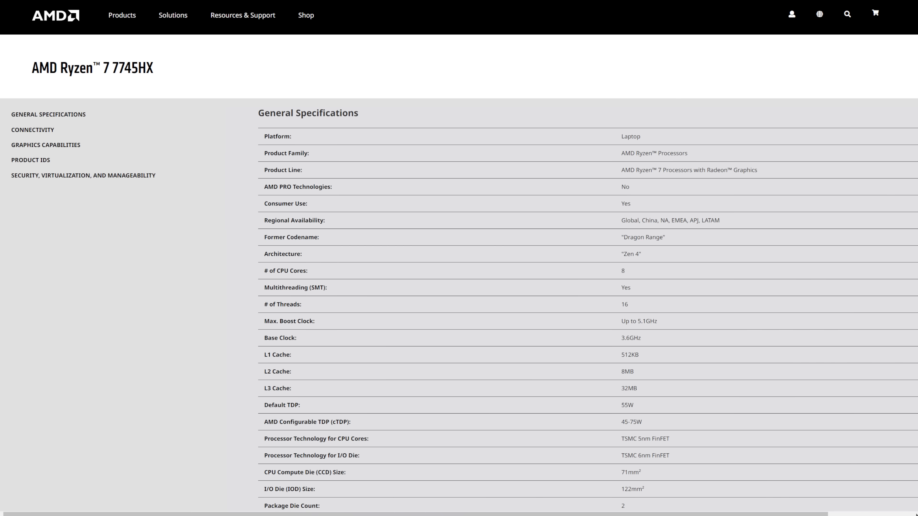
scroll("down", 3)
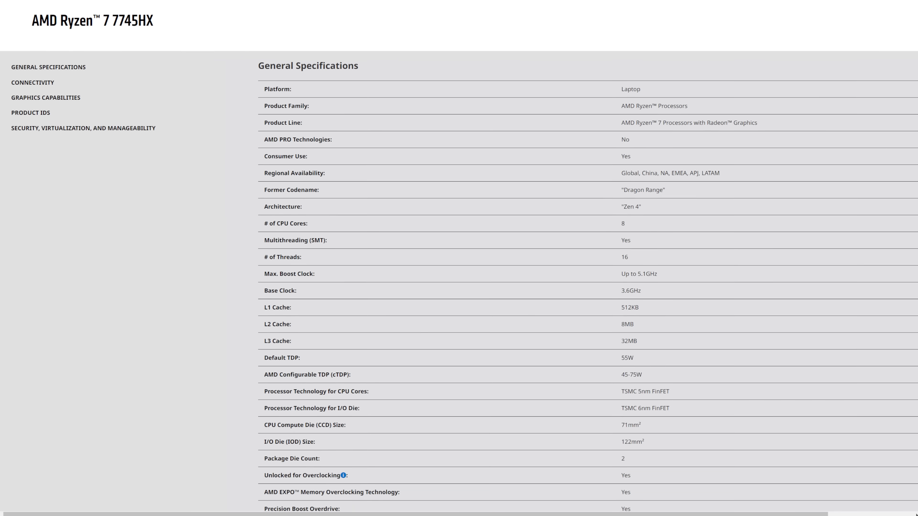
scroll("down", 3)
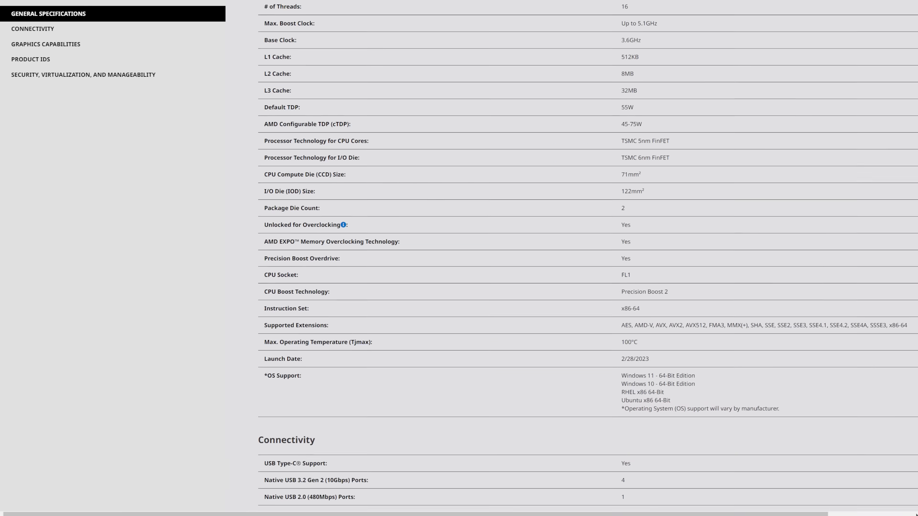
scroll("down", 3)
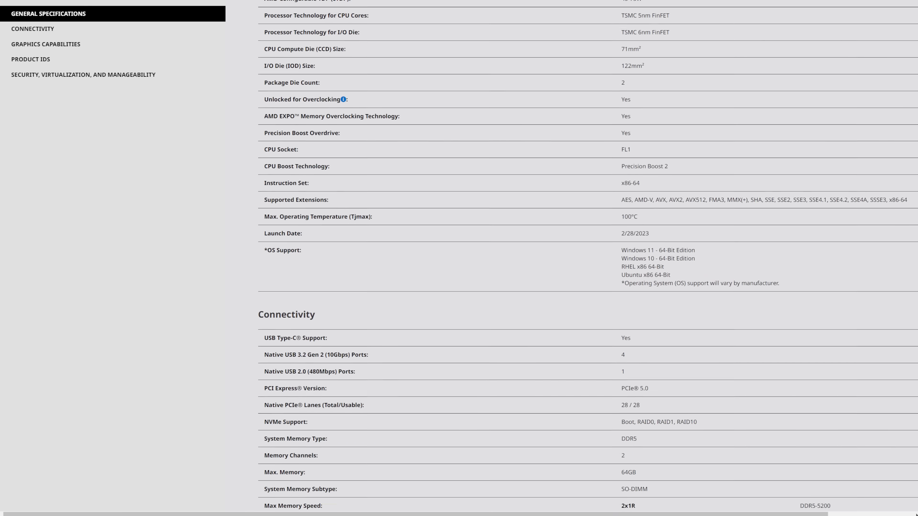
scroll("down", 3)
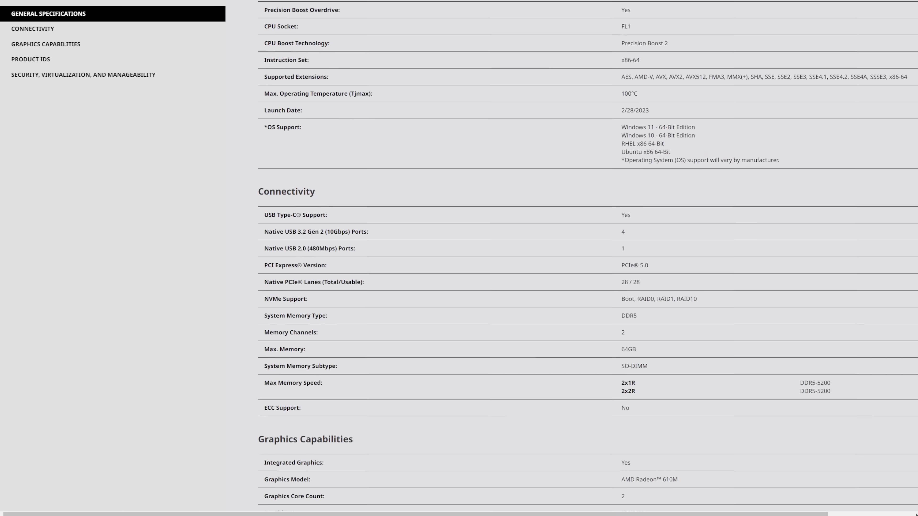
scroll("down", 3)
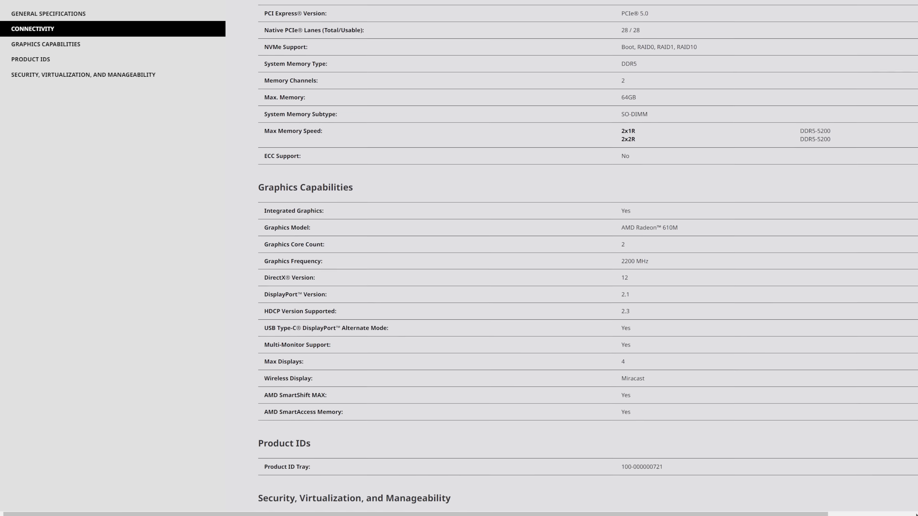
scroll("down", 3)
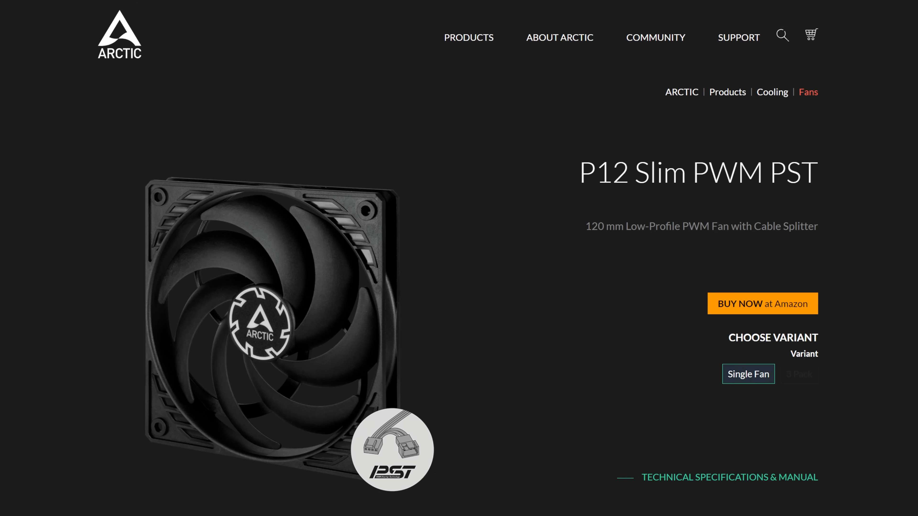
Scroll the ARCTIC P12 Slim PWM PST page to the Ideal for Small Spaces and High Static Pressure sections
scroll("down", 3)
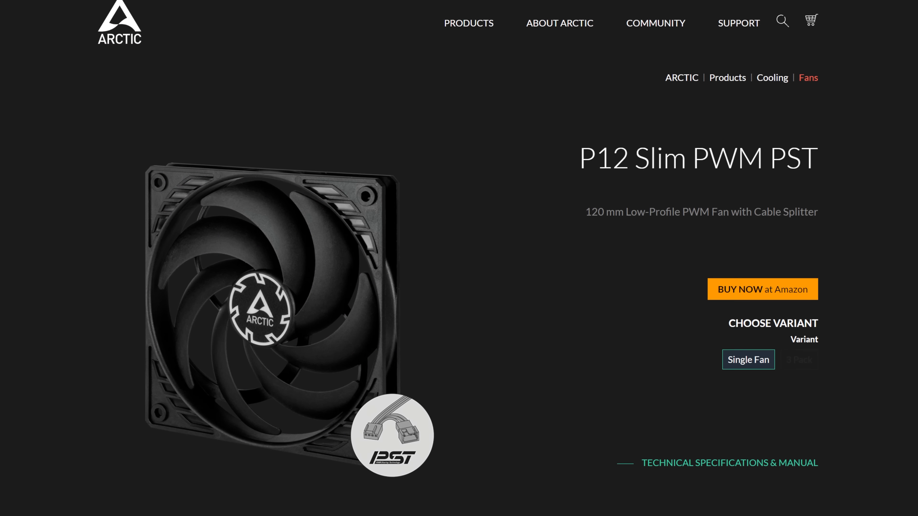
scroll("down", 3)
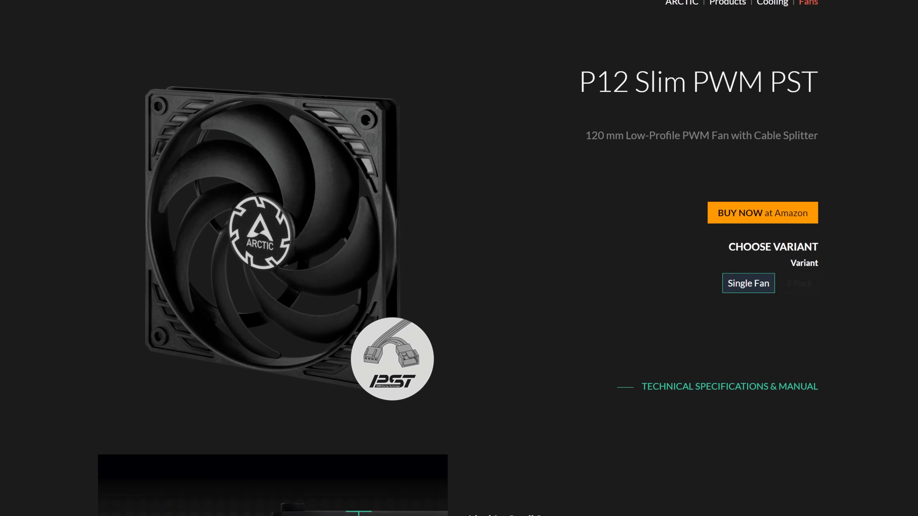
scroll("down", 3)
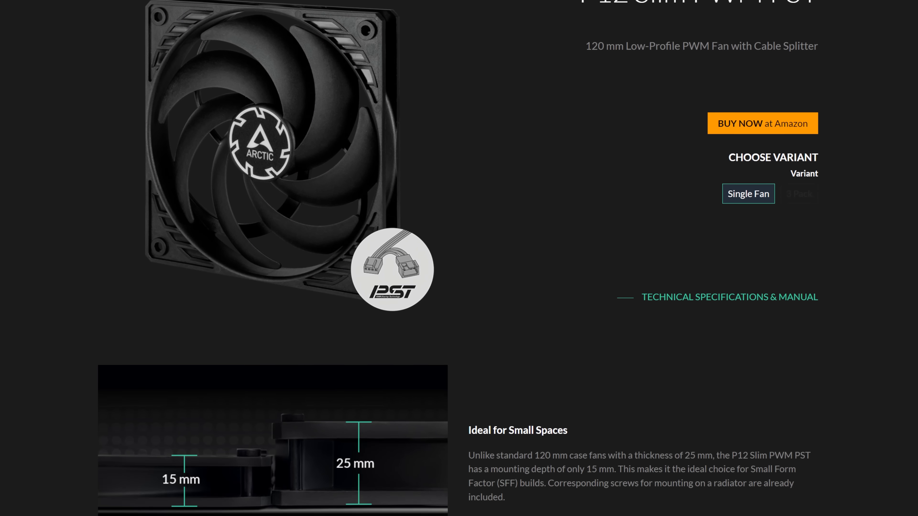
scroll("down", 3)
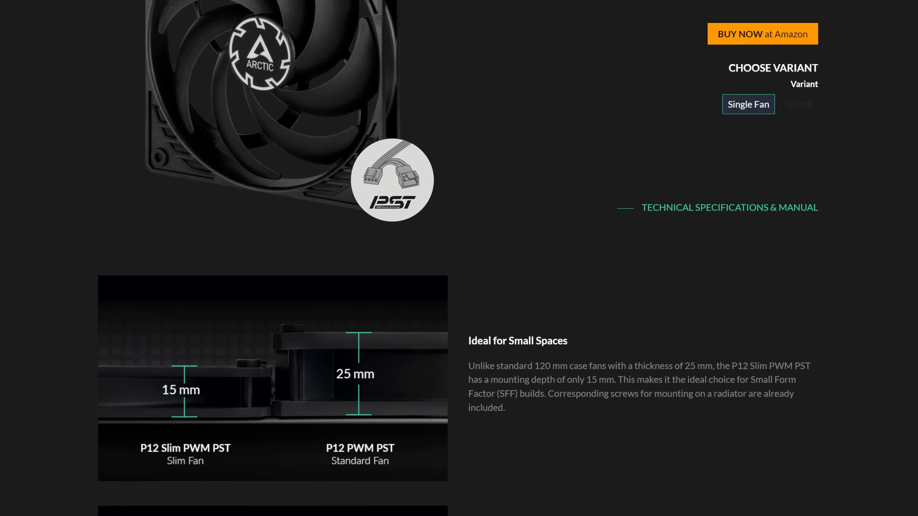
scroll("down", 3)
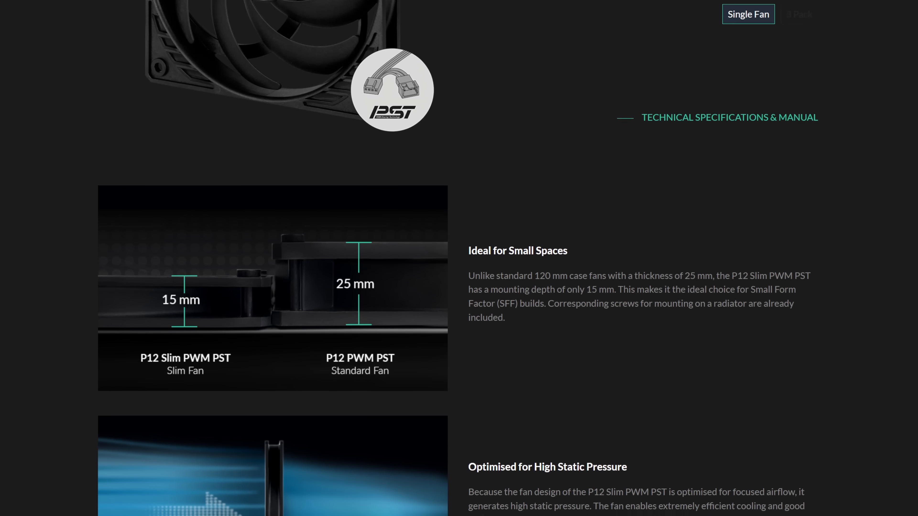
scroll("down", 3)
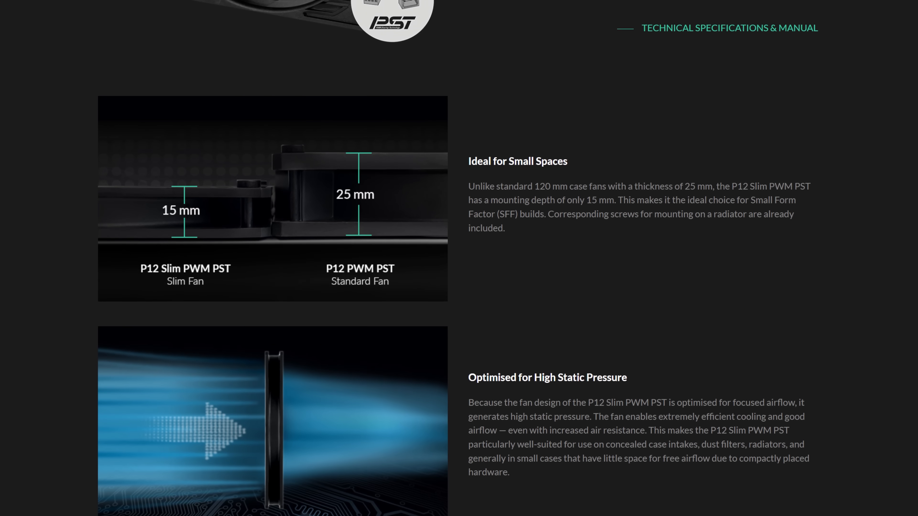
scroll("down", 3)
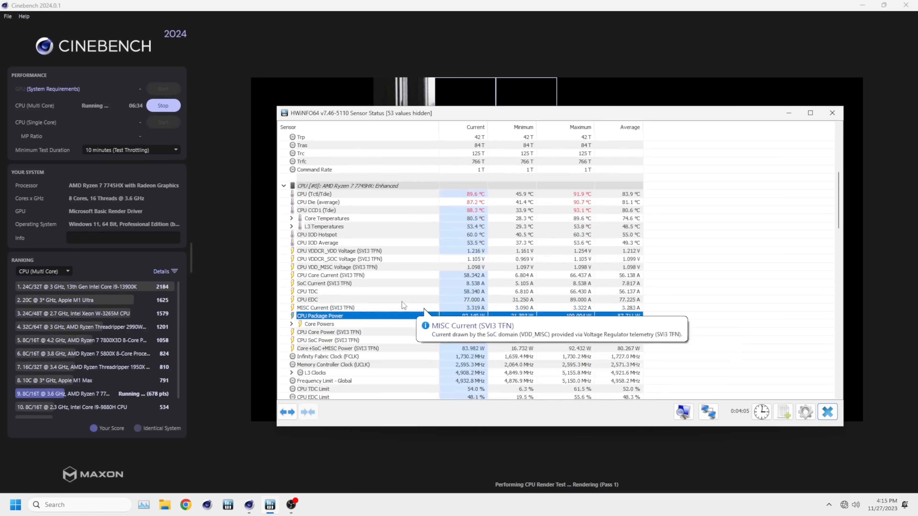
mouse_move(426, 387)
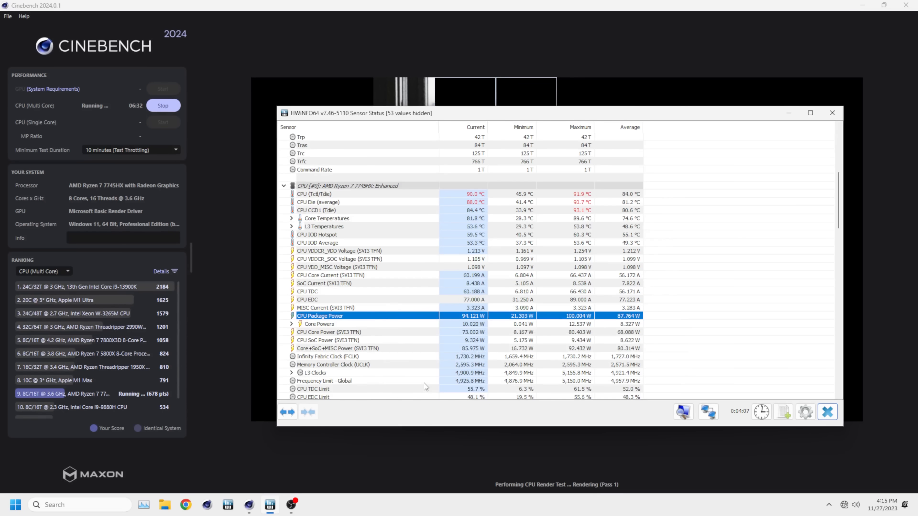
mouse_move(457, 348)
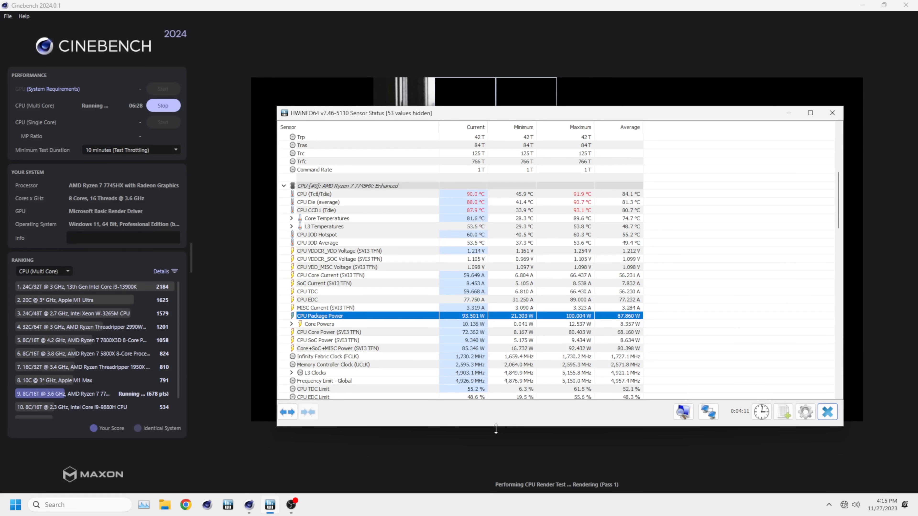
mouse_move(73, 397)
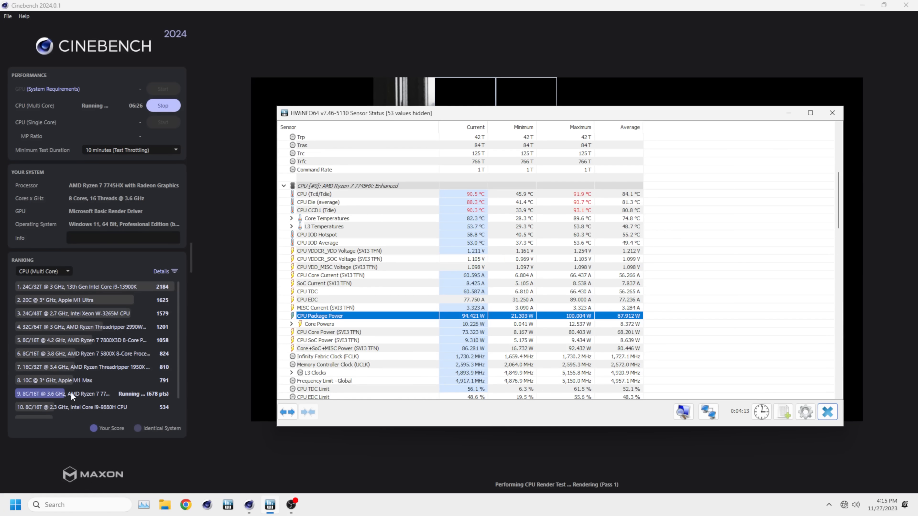
mouse_move(133, 394)
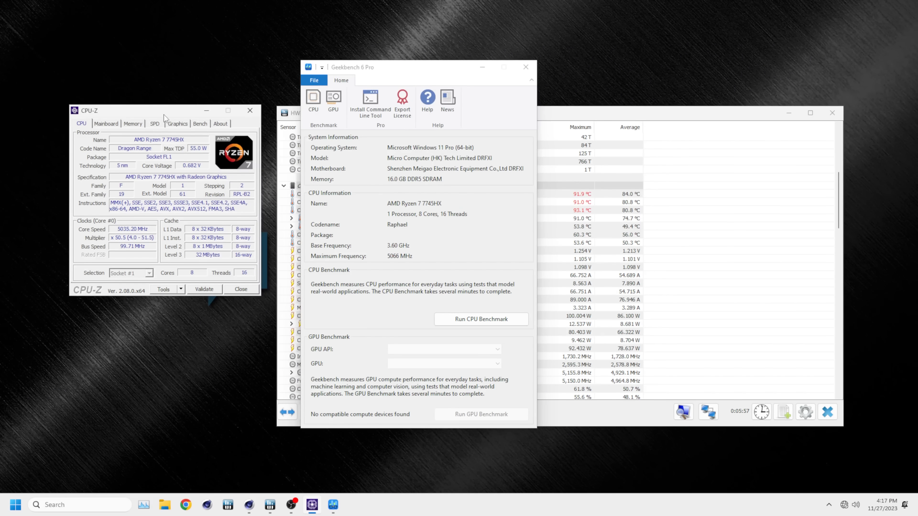
Review CPU-Z Memory and SPD details, then the Bench scores of 532.7 single-thread and 5480.6 multi-thread
left_click(132, 123)
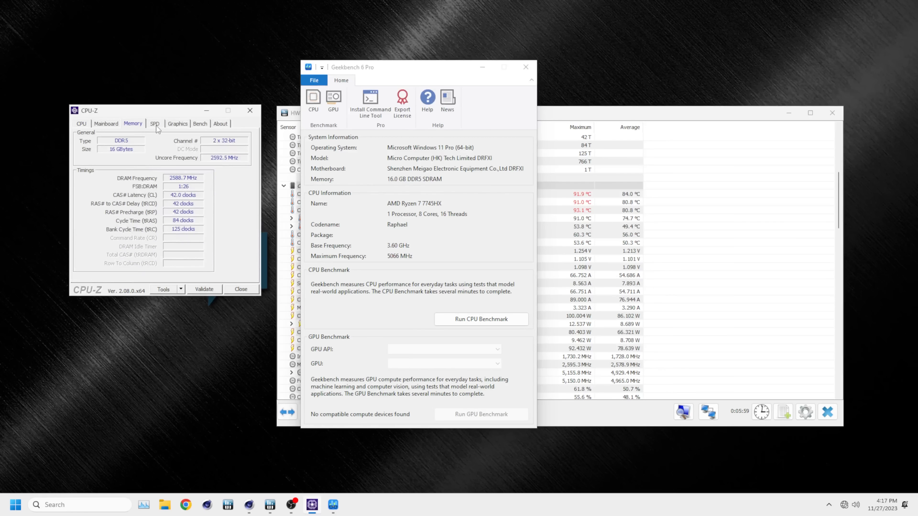
left_click(154, 123)
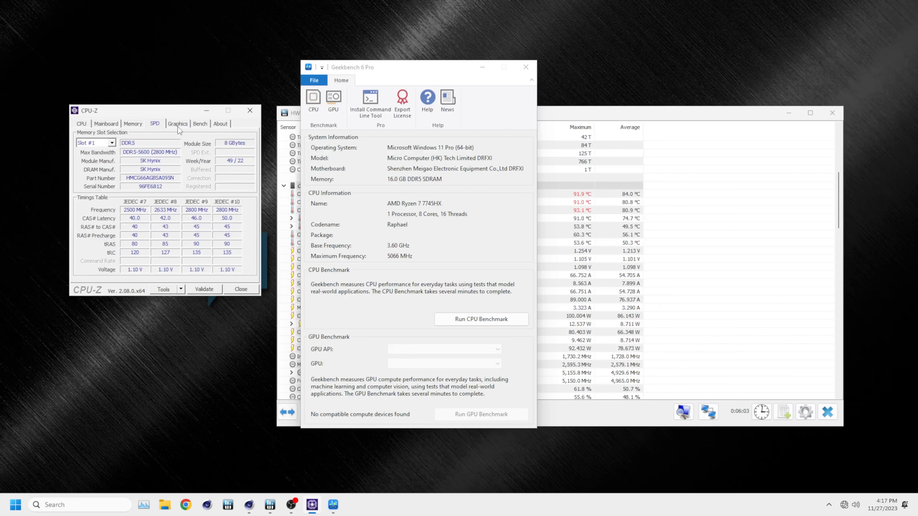
left_click(200, 123)
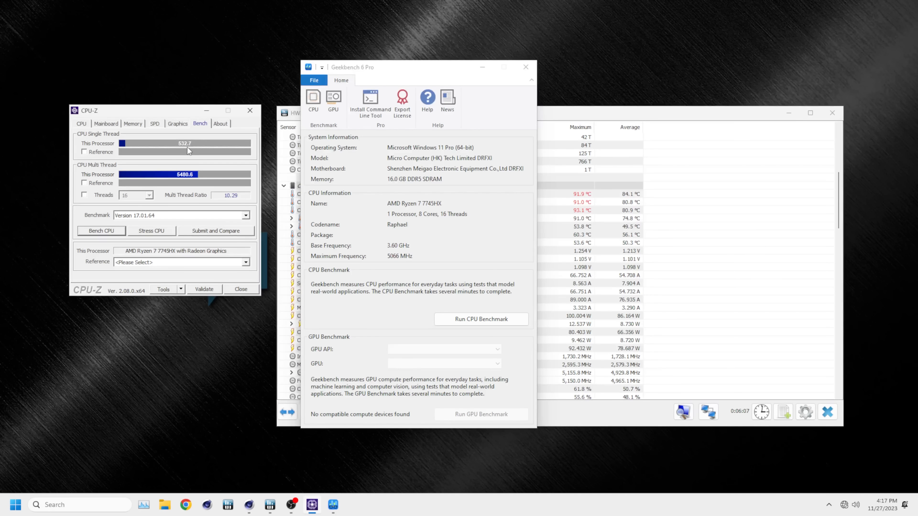
left_click(149, 195)
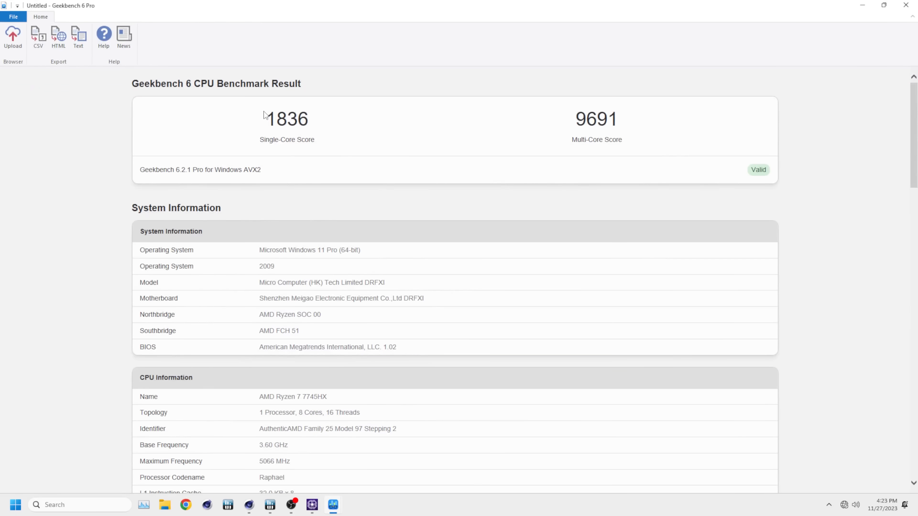
mouse_move(337, 238)
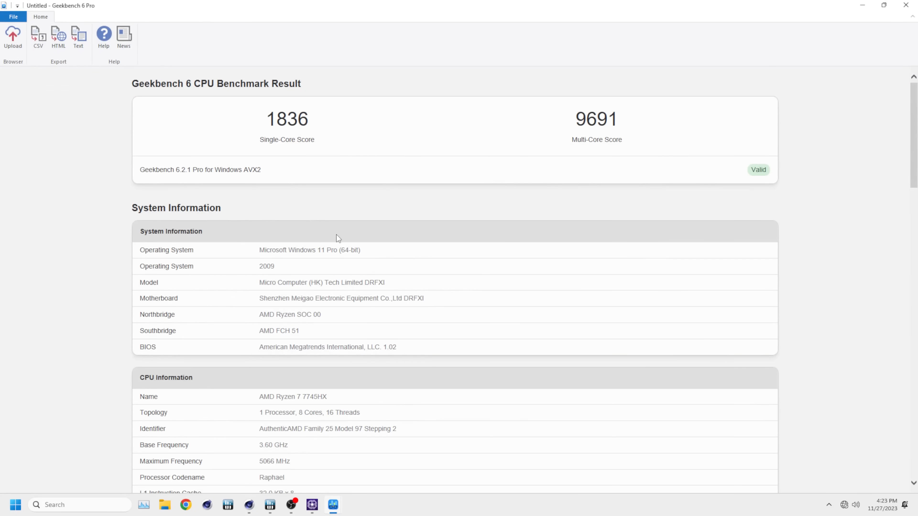
scroll("down", 3)
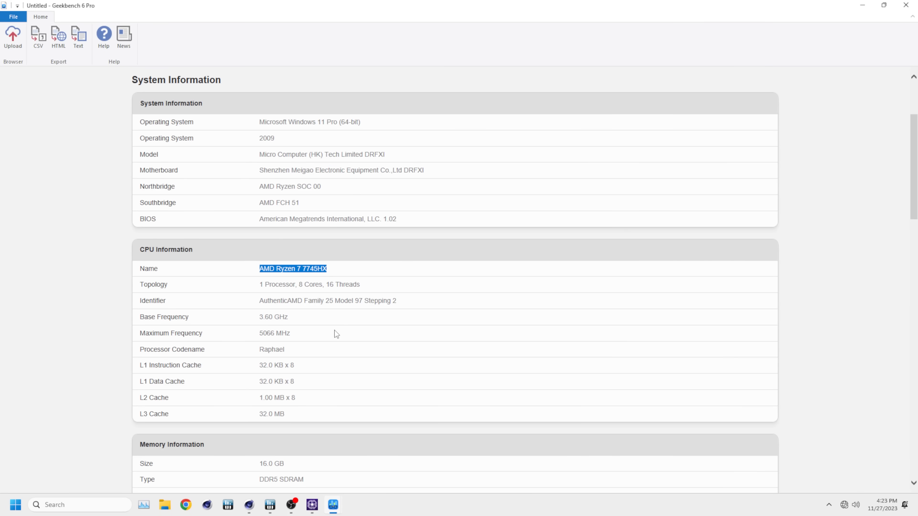
scroll("down", 3)
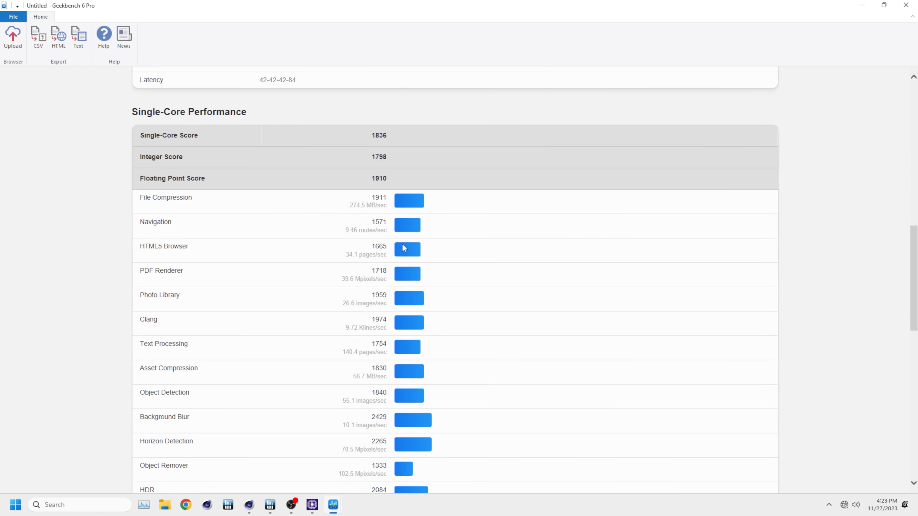
scroll("down", 3)
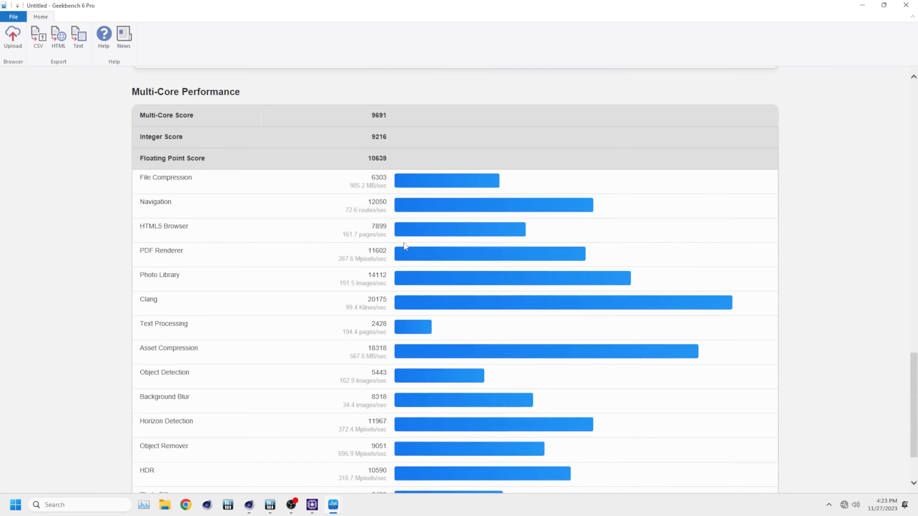
scroll("down", 3)
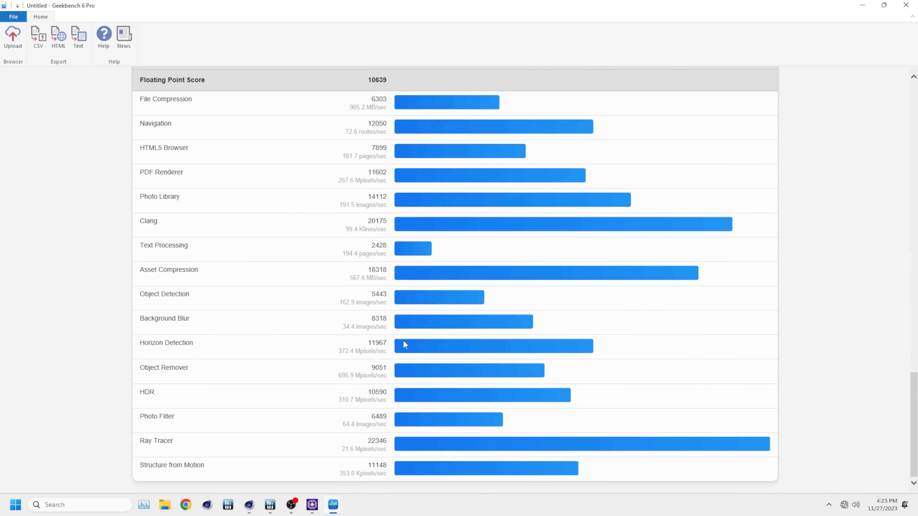
scroll("down", 3)
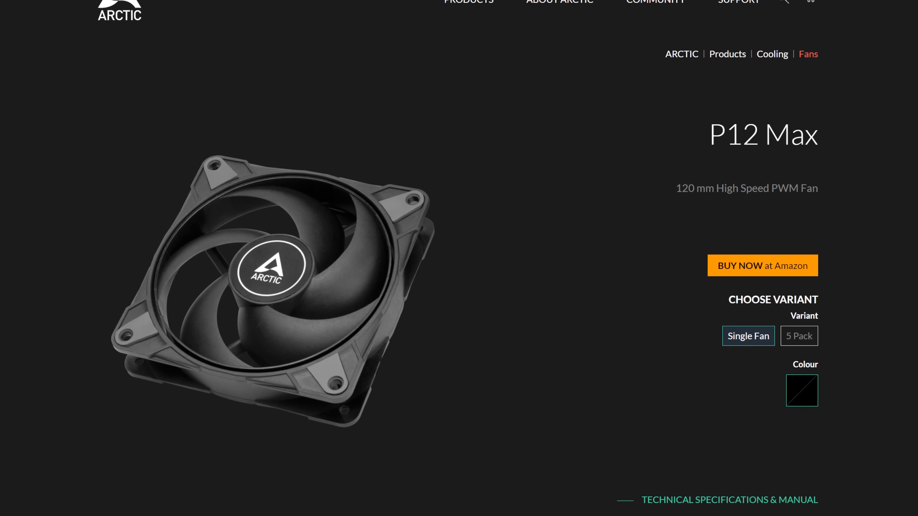
scroll("down", 3)
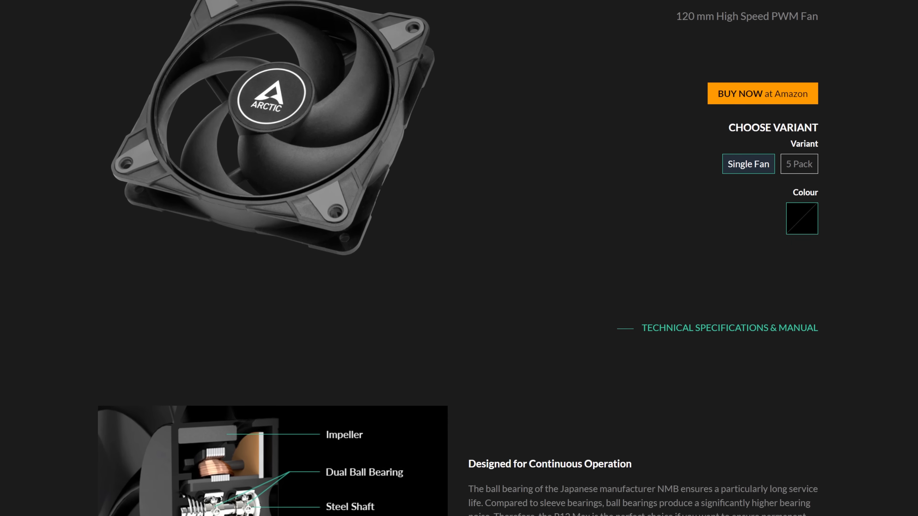
scroll("down", 3)
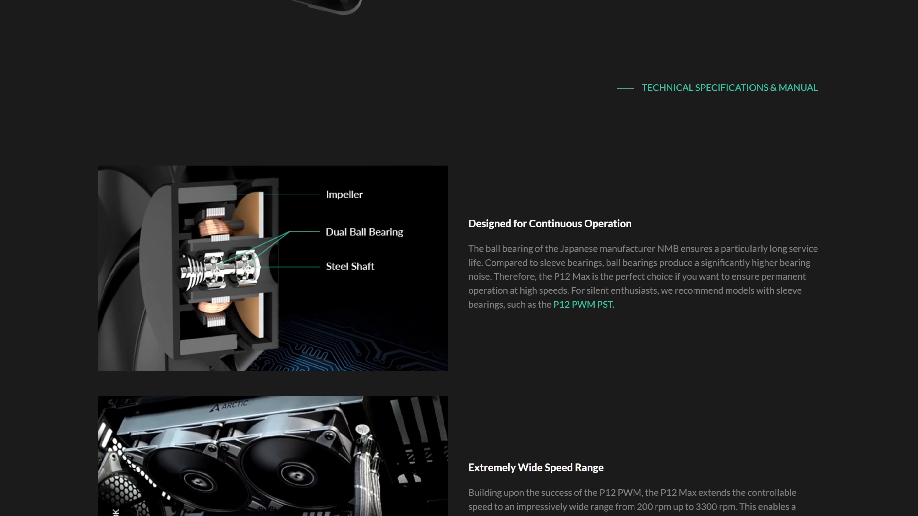
scroll("down", 3)
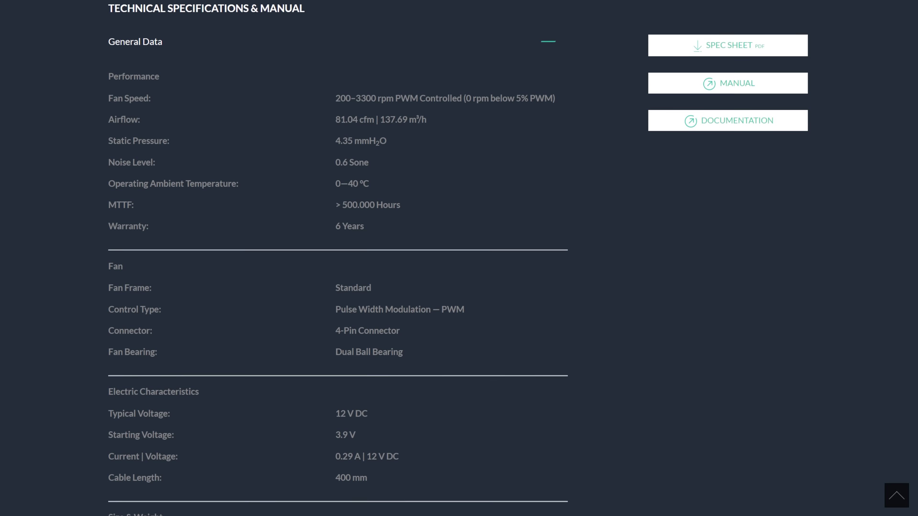
scroll("down", 3)
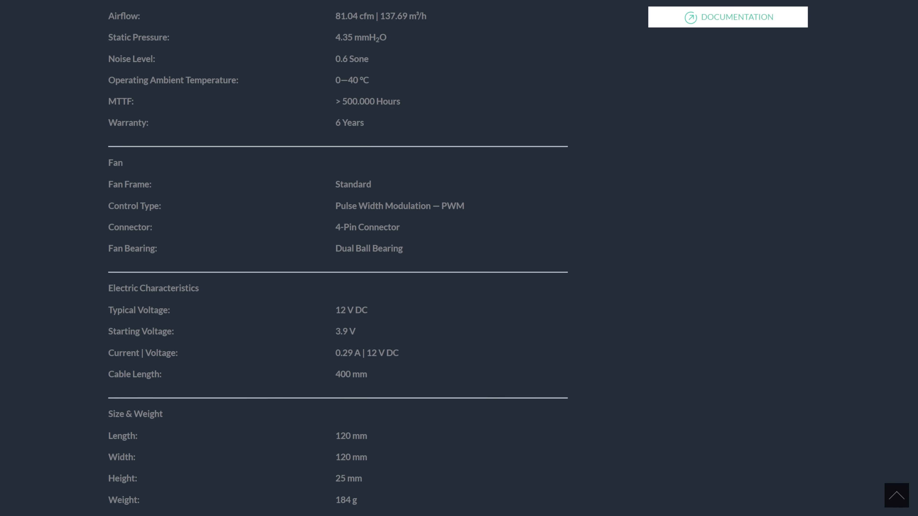
scroll("down", 3)
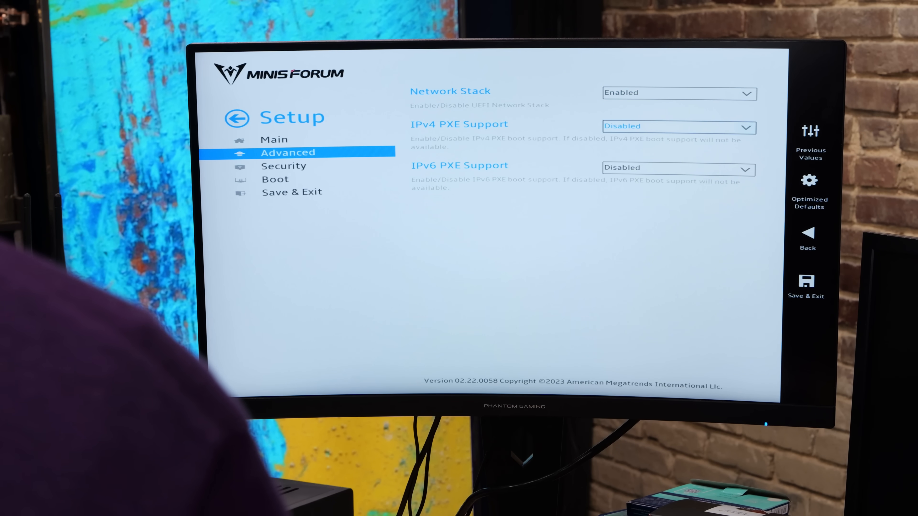
Save the BIOS changes via Save & Exit > Save Changes and Reset and confirm the reset
left_click(678, 127)
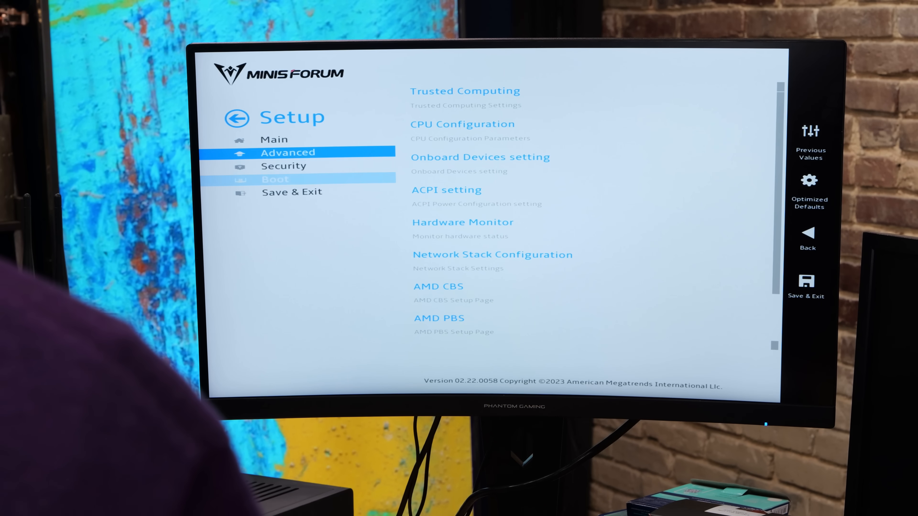
left_click(291, 191)
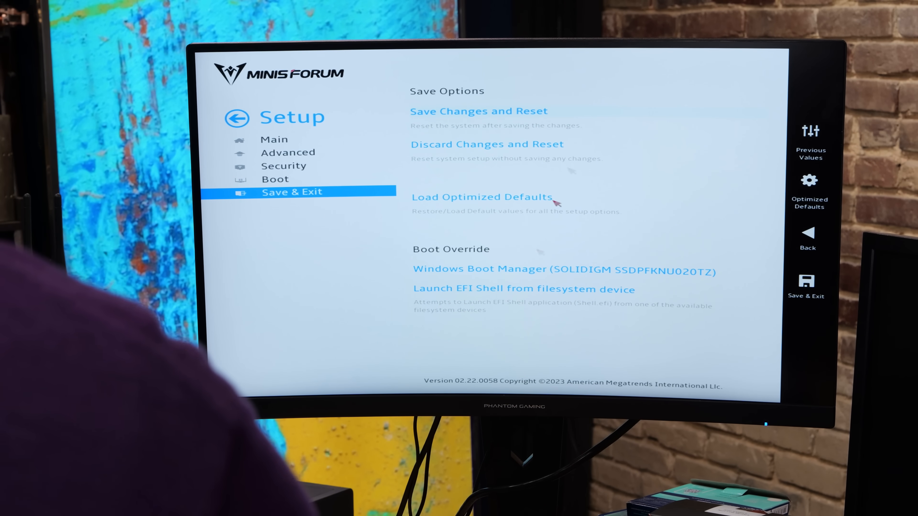
left_click(477, 111)
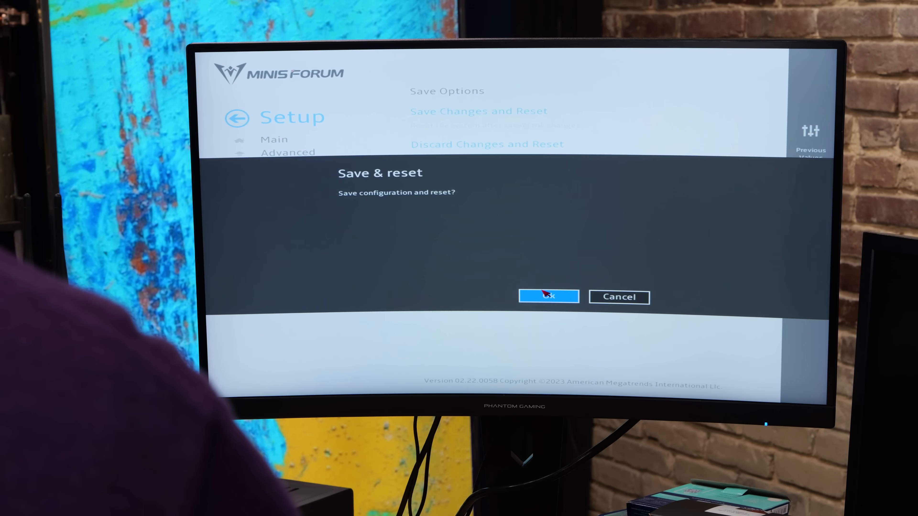
left_click(548, 297)
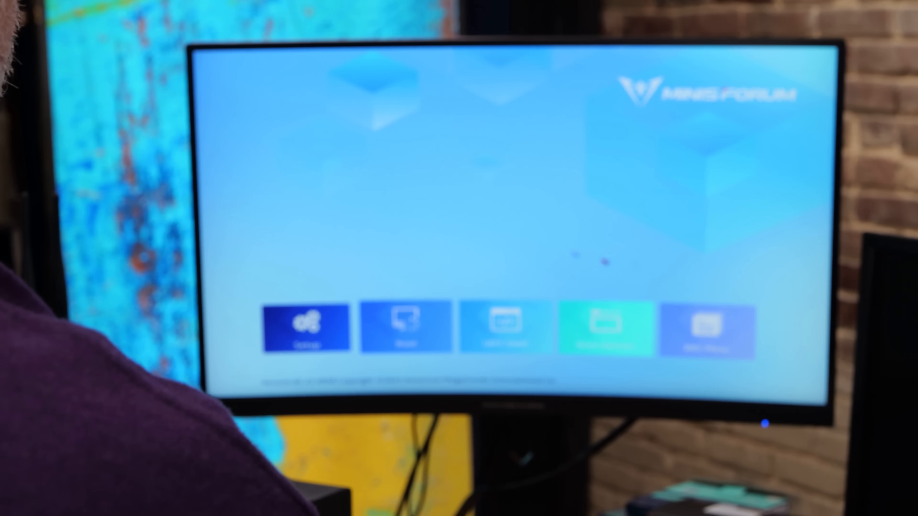